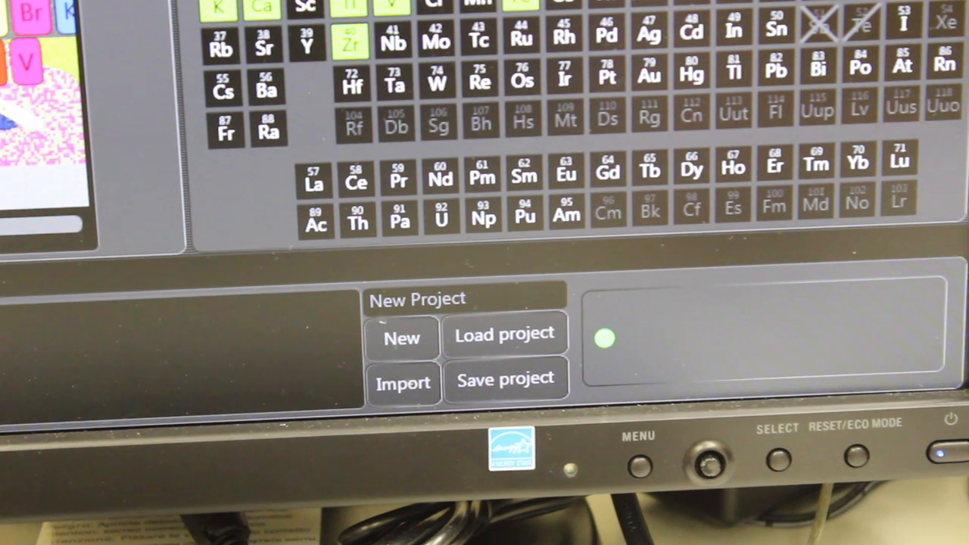
Step: Launch Save Project and scroll the Browse For Folder tree toward a destination folder
click(513, 379)
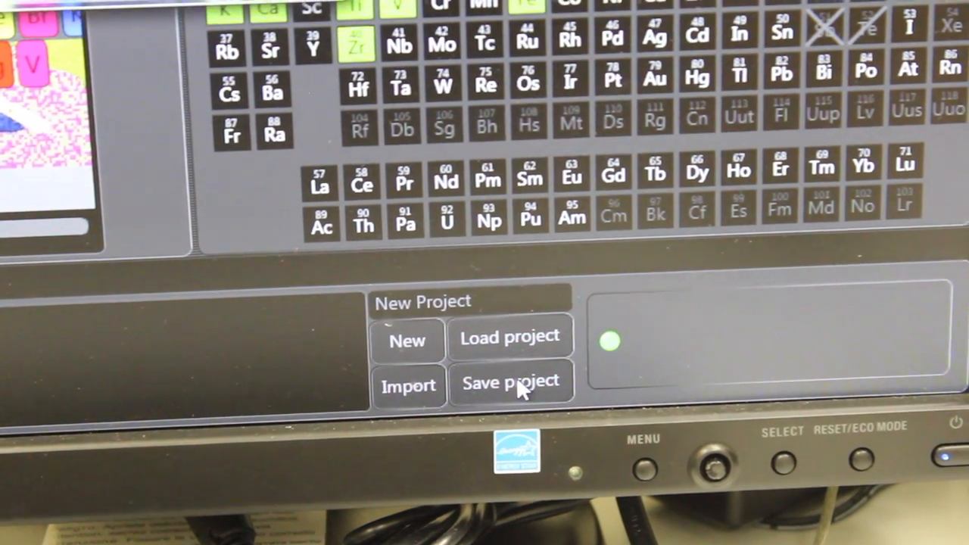
click(510, 382)
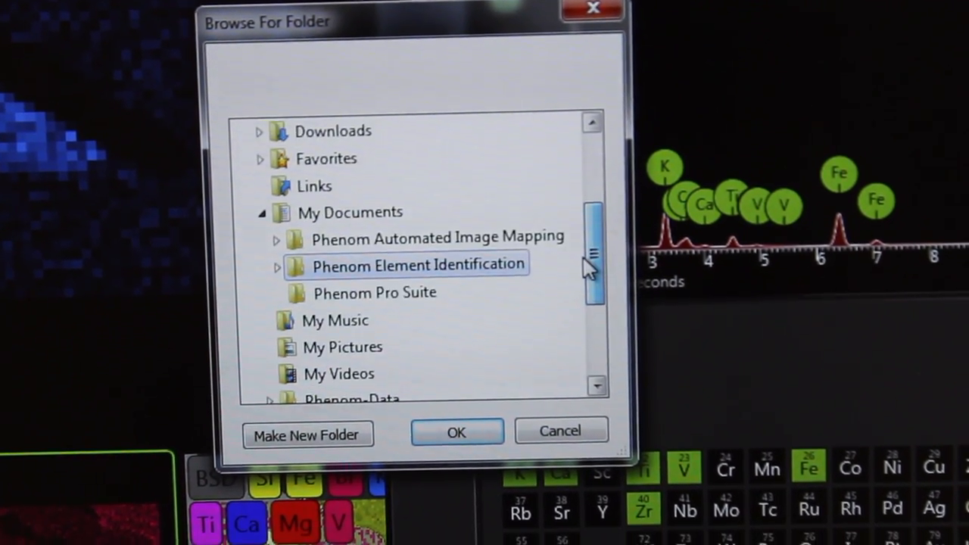
scroll(down, 3)
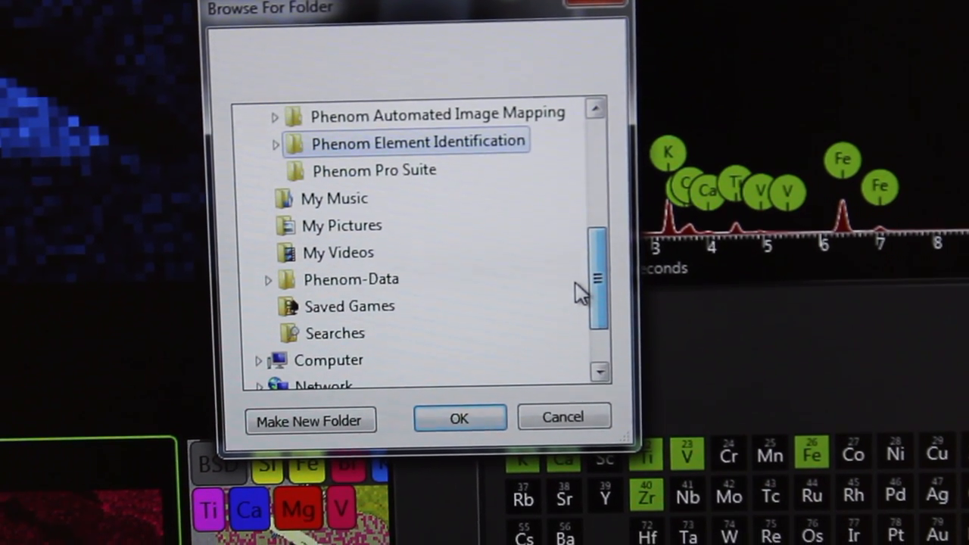